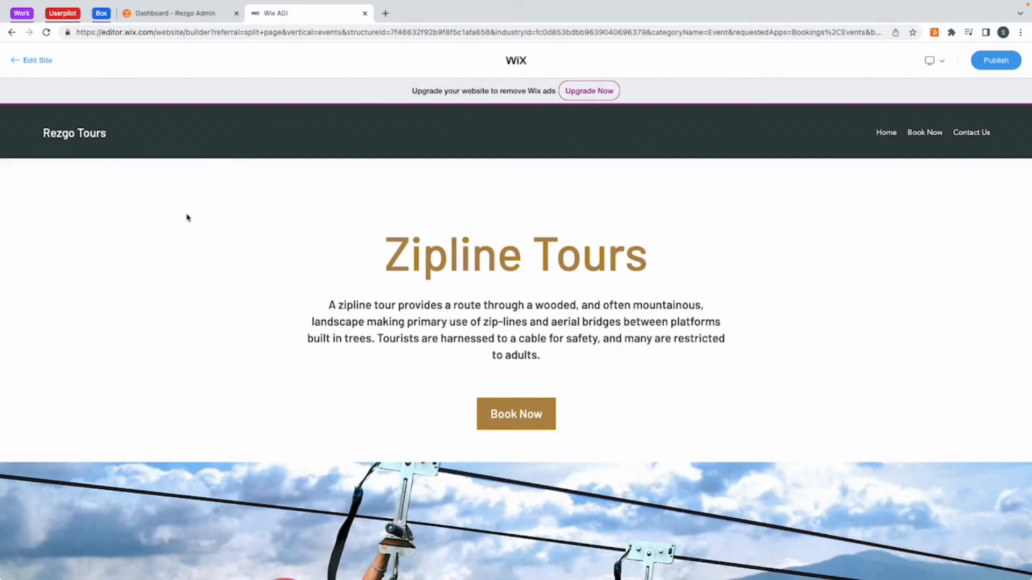
mouse_move(42, 138)
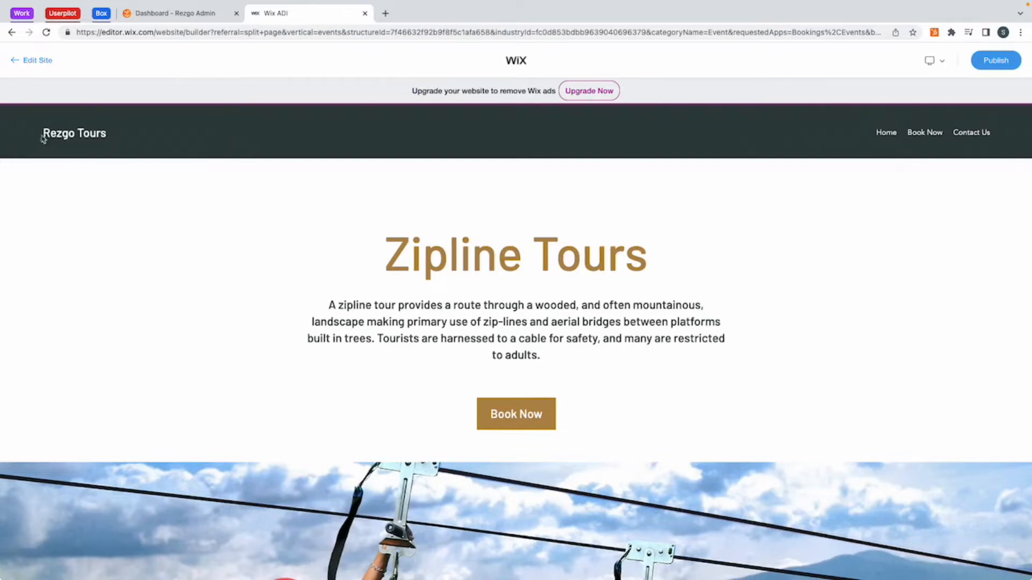
mouse_move(594, 249)
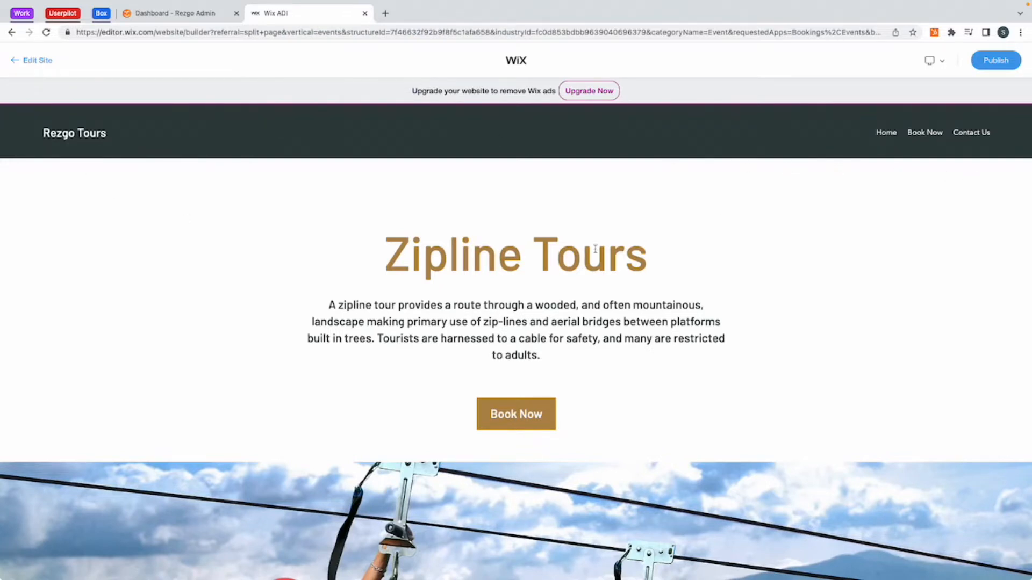
- Scroll through the stephstours.rezgo.com storefront listing the ATV, rafting and zipline tours
scroll(down, 3)
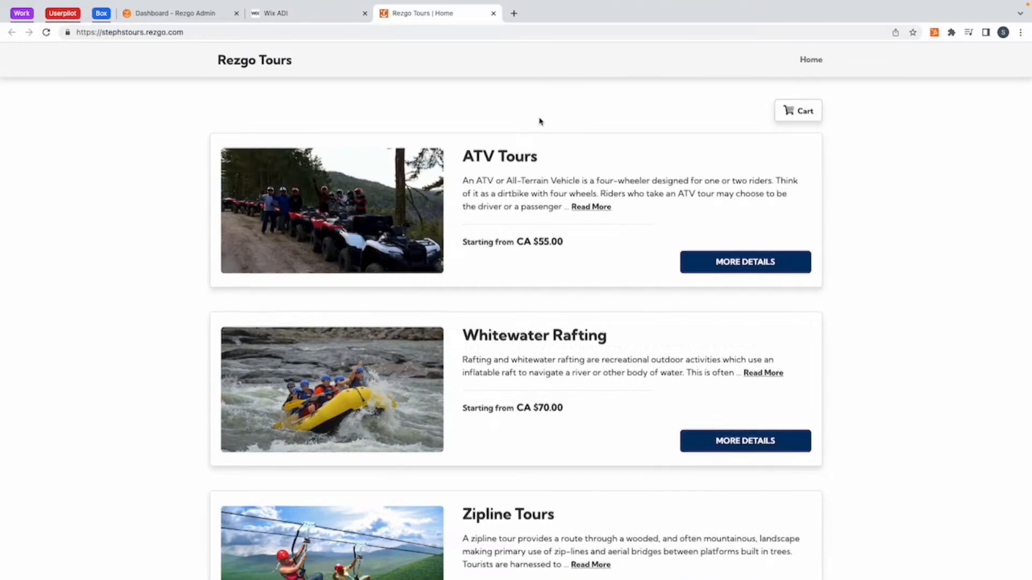
scroll(down, 3)
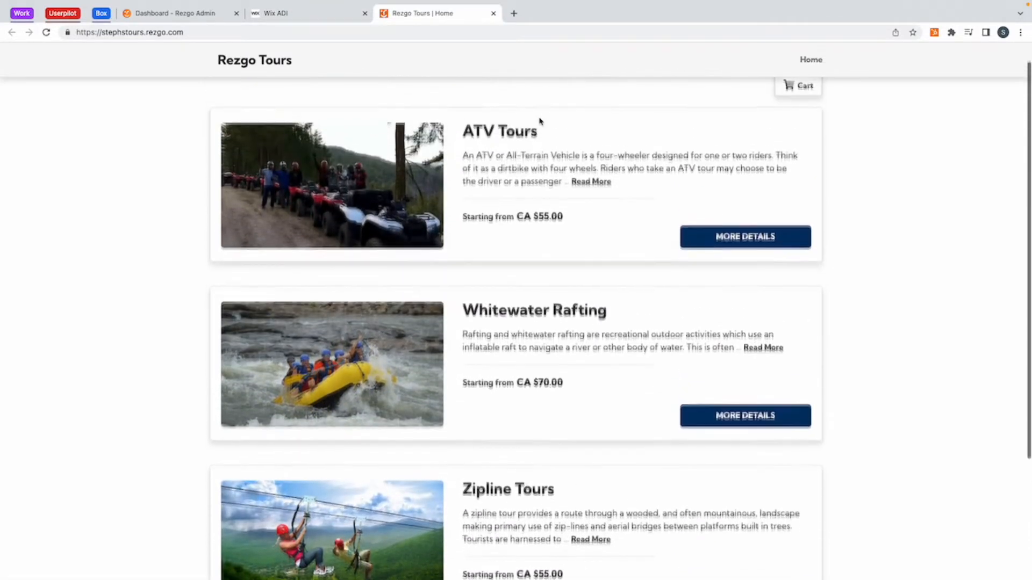
scroll(up, 3)
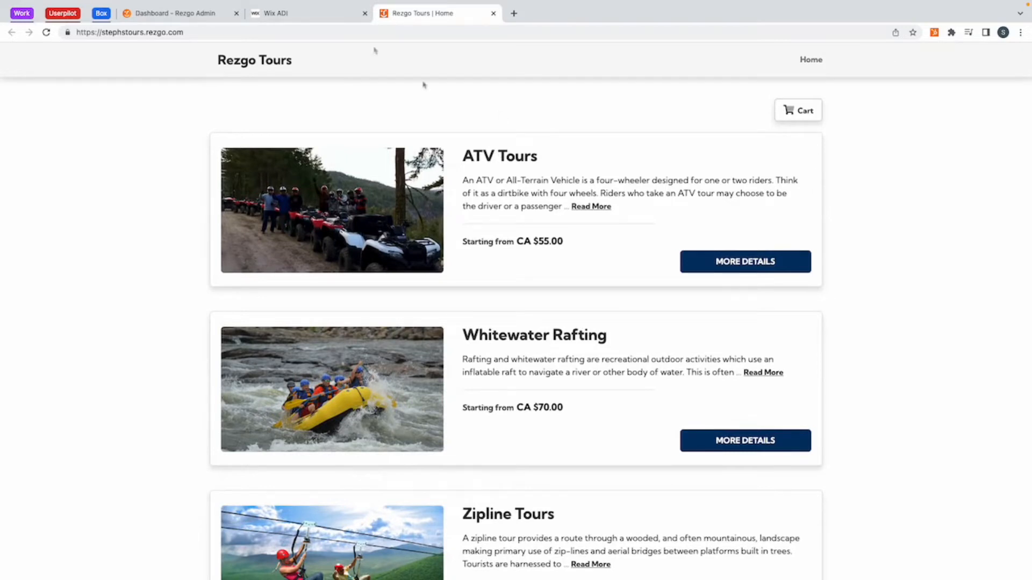
click(131, 31)
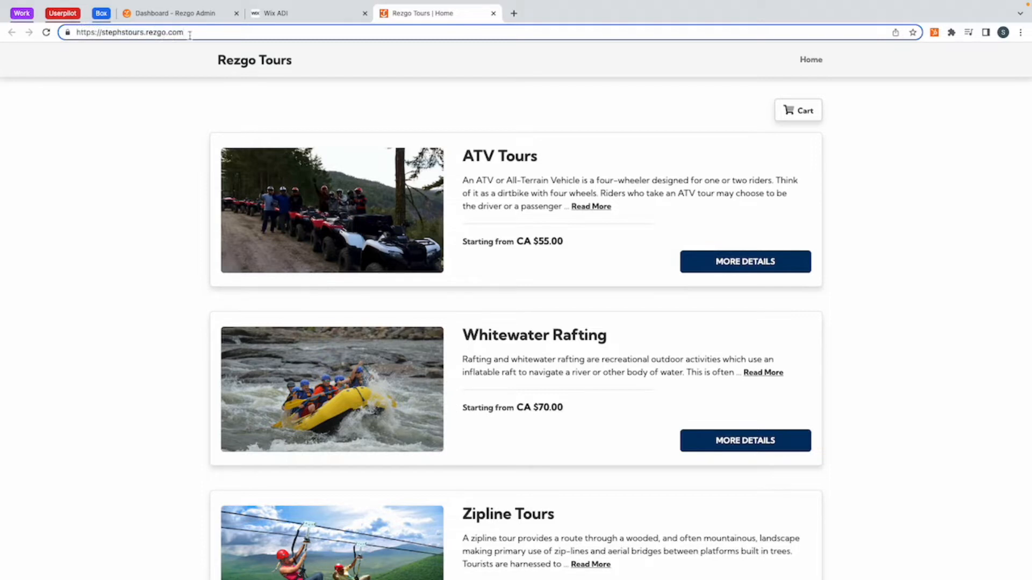
mouse_move(158, 90)
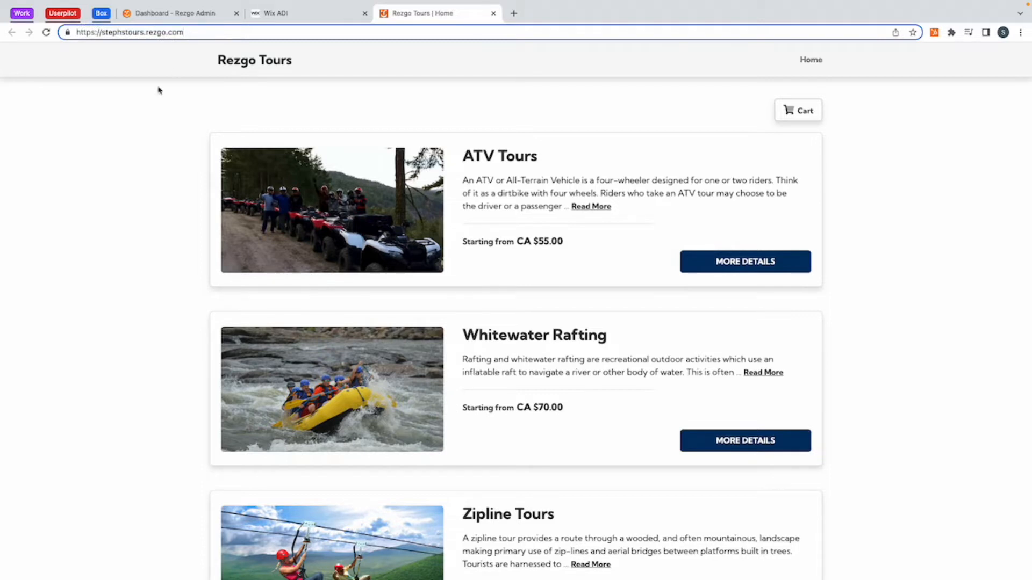
- Open the Rezgo admin dashboard for Steph's Tours, showing bookings and visitor stats
click(178, 13)
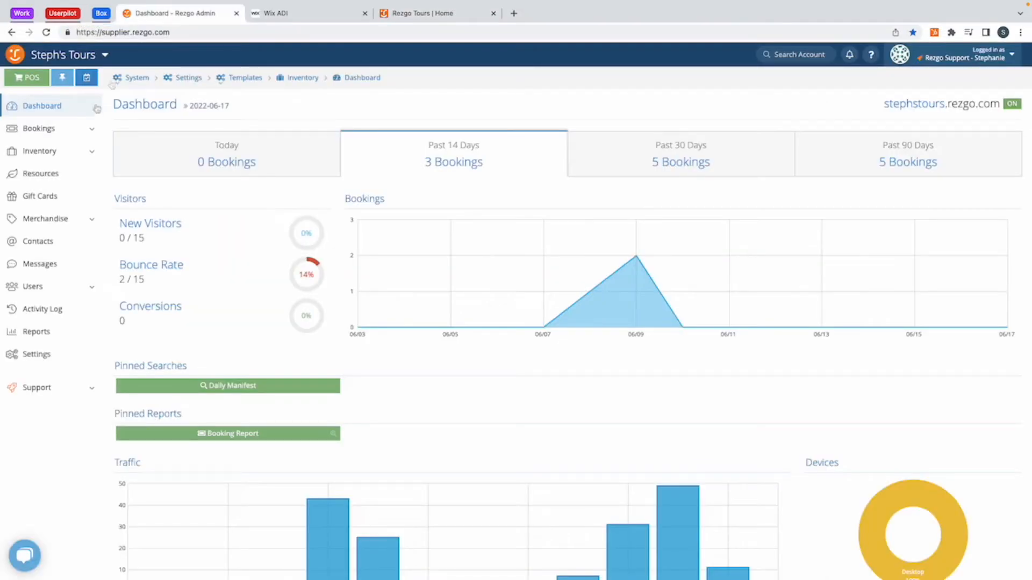
mouse_move(924, 96)
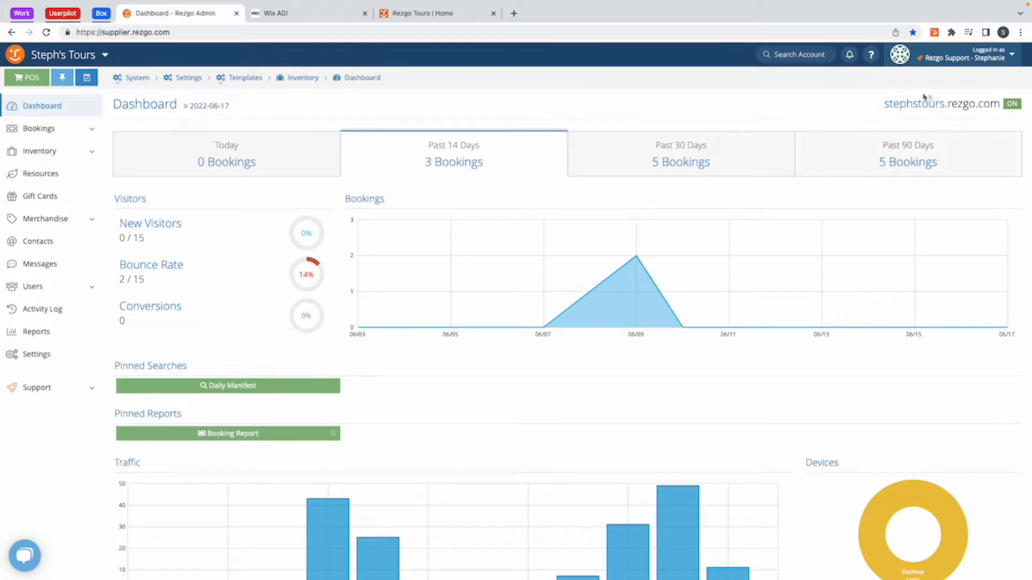
mouse_move(897, 117)
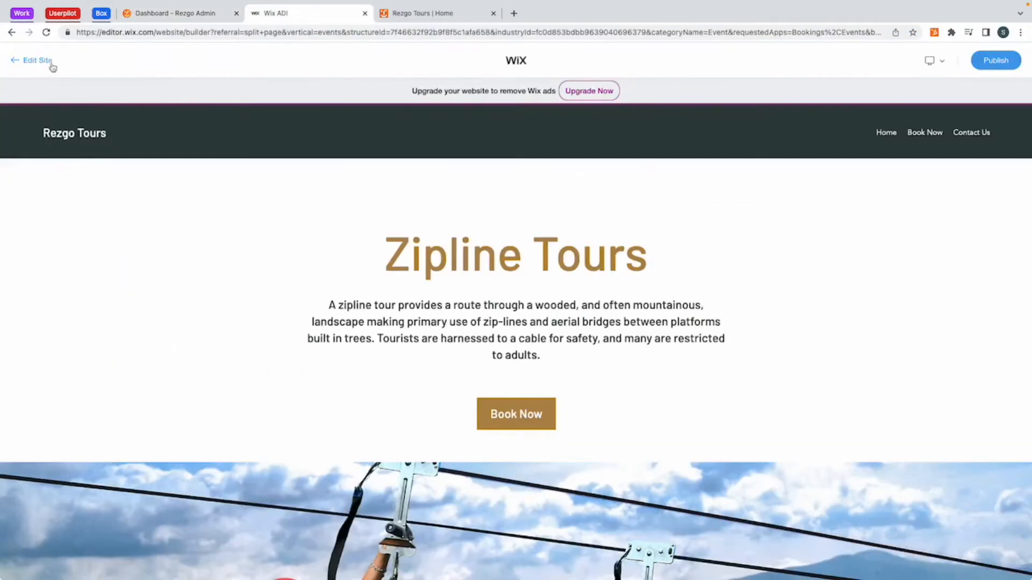
click(36, 60)
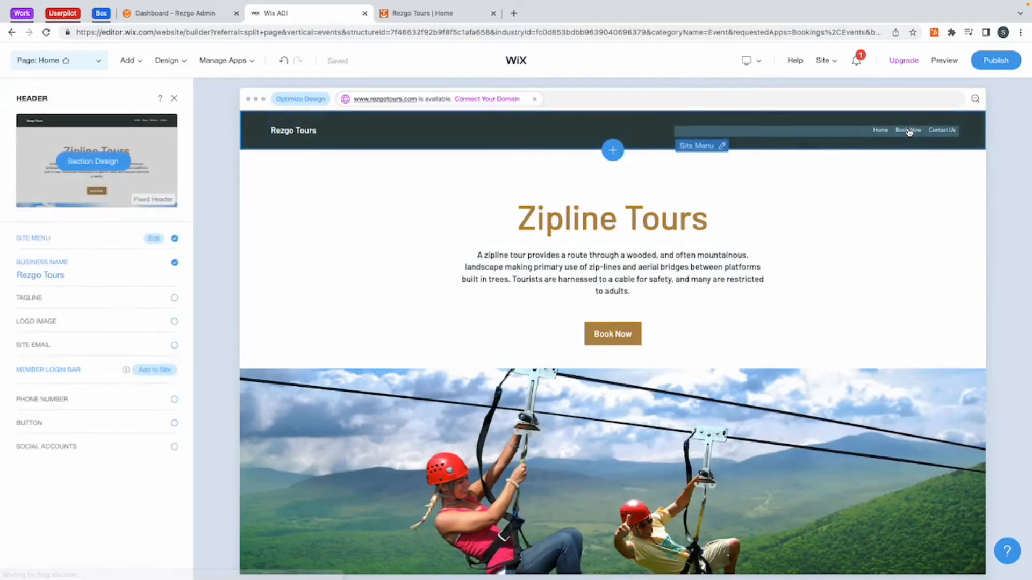
click(153, 238)
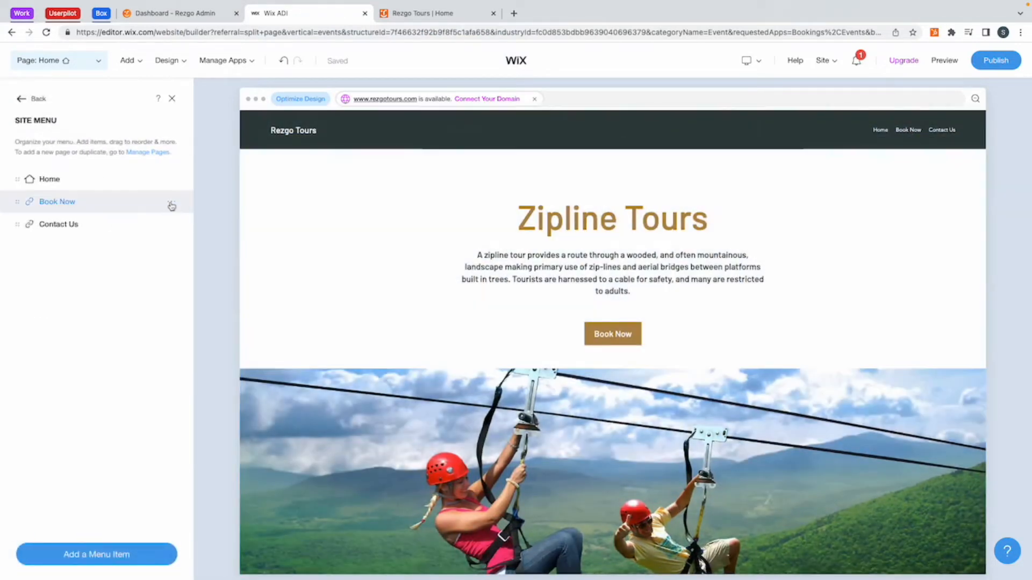
click(170, 202)
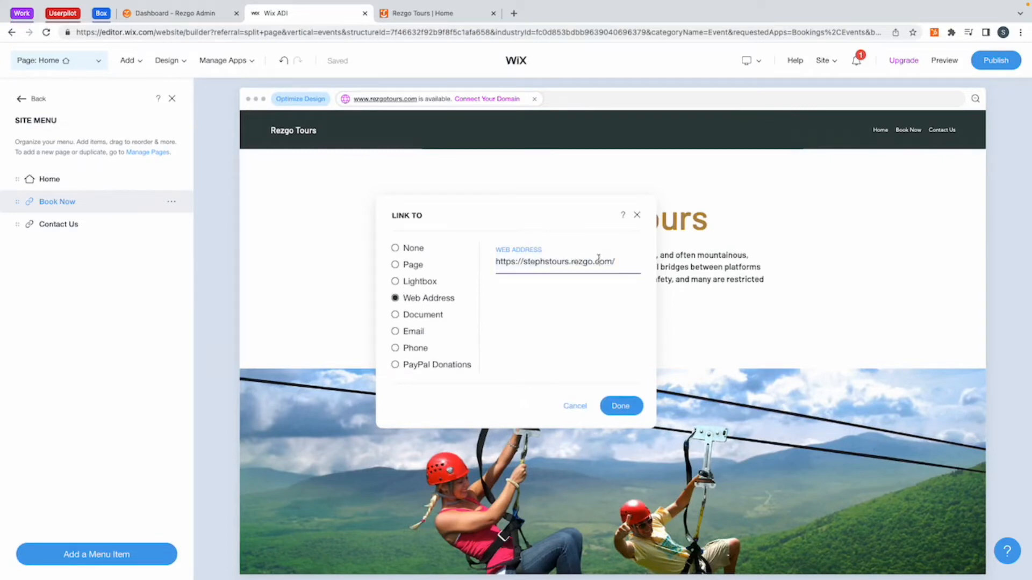
mouse_move(561, 421)
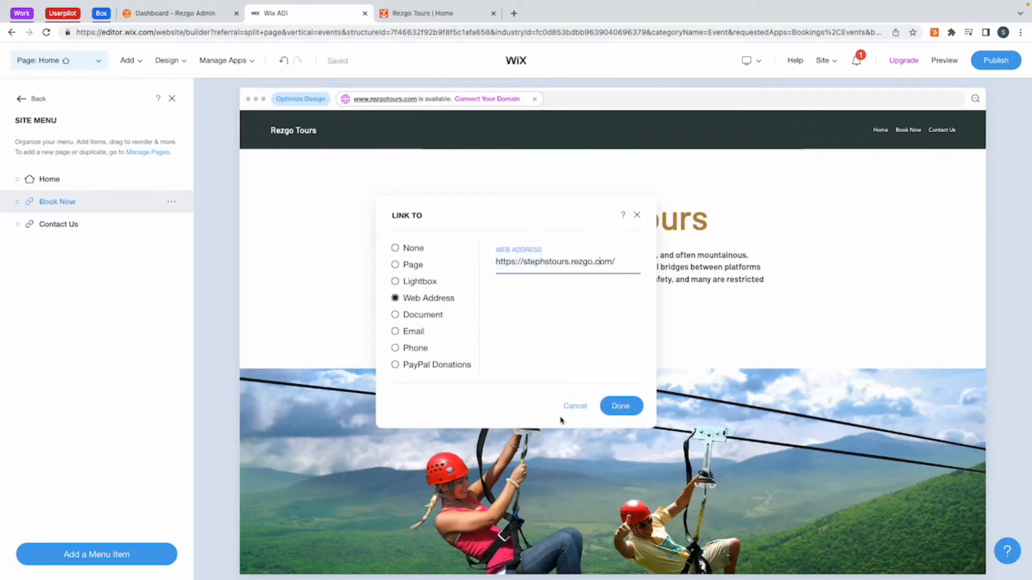
click(619, 405)
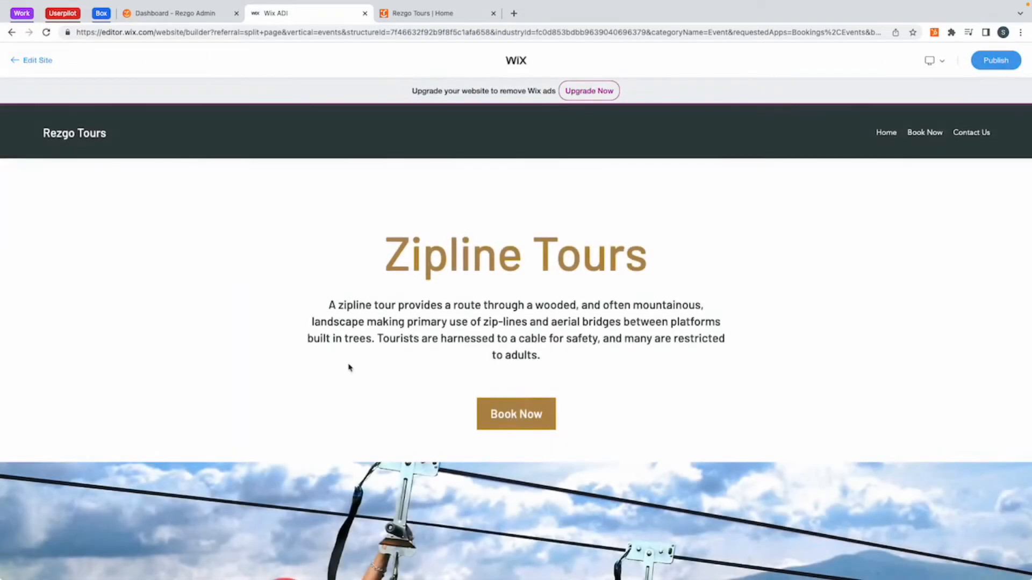
mouse_move(483, 270)
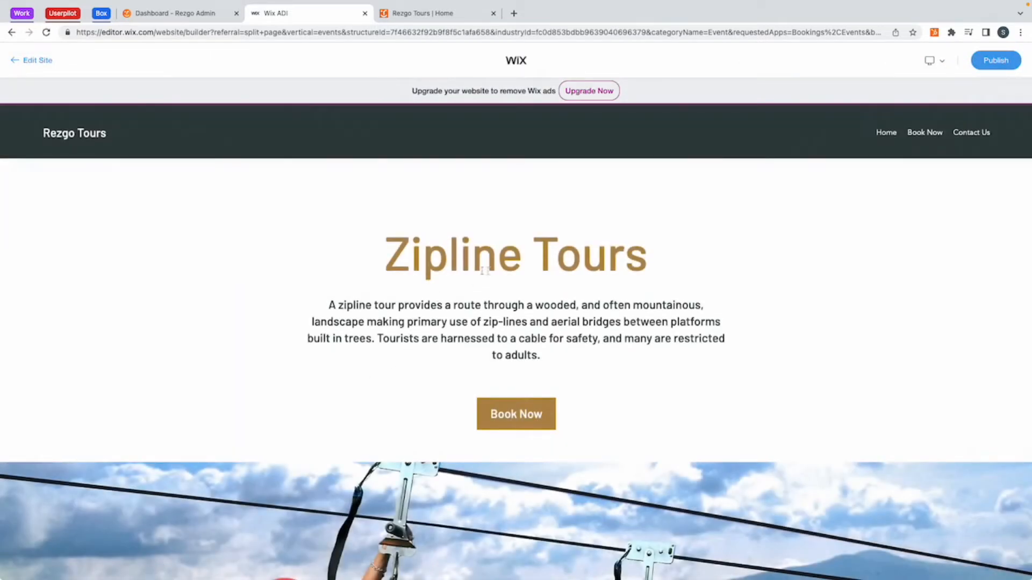
- Test the ATV Tours Book Now button, browse the Rezgo ATV Tours page, and return to the dashboard
scroll(down, 3)
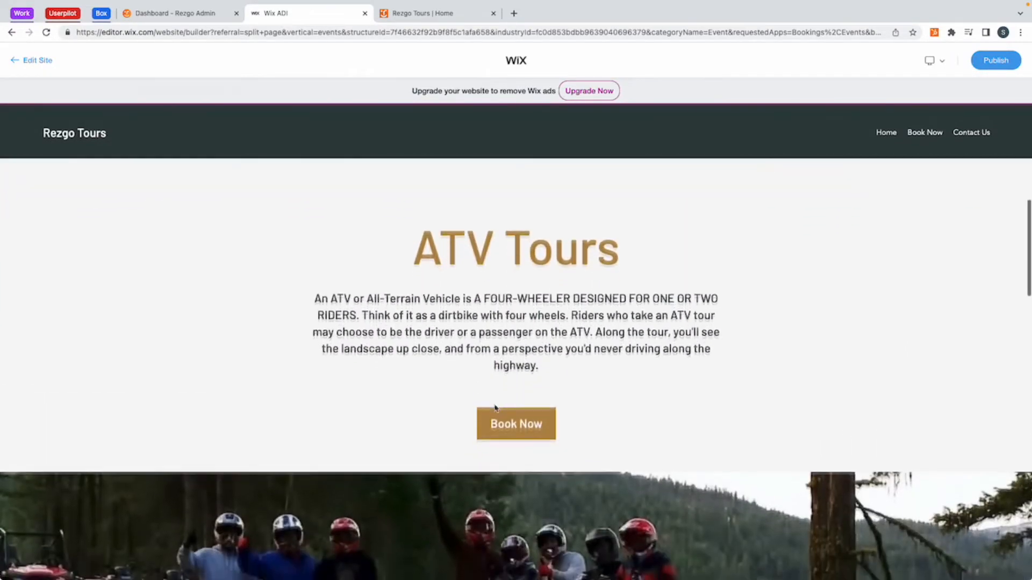
click(515, 424)
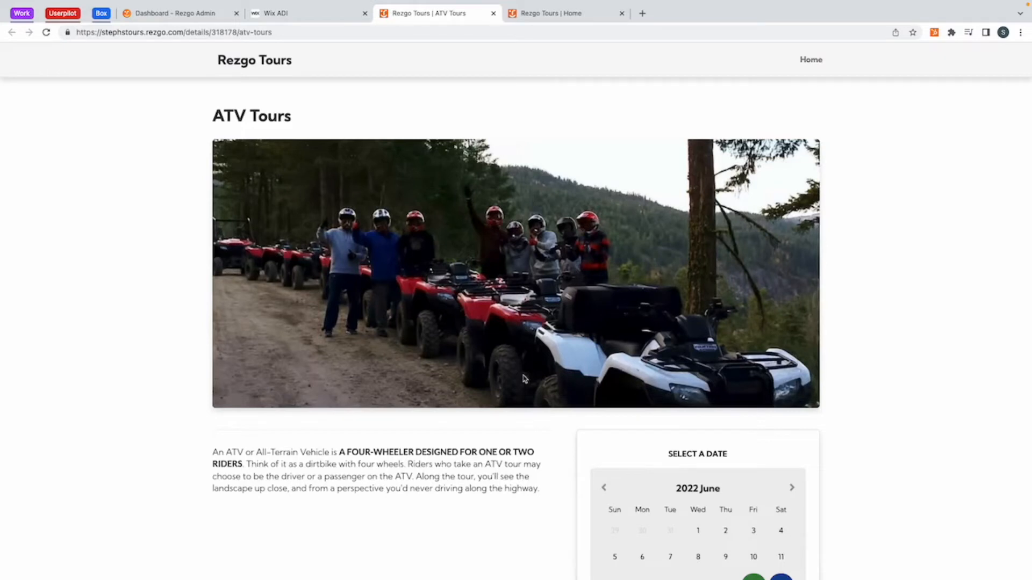
scroll(down, 3)
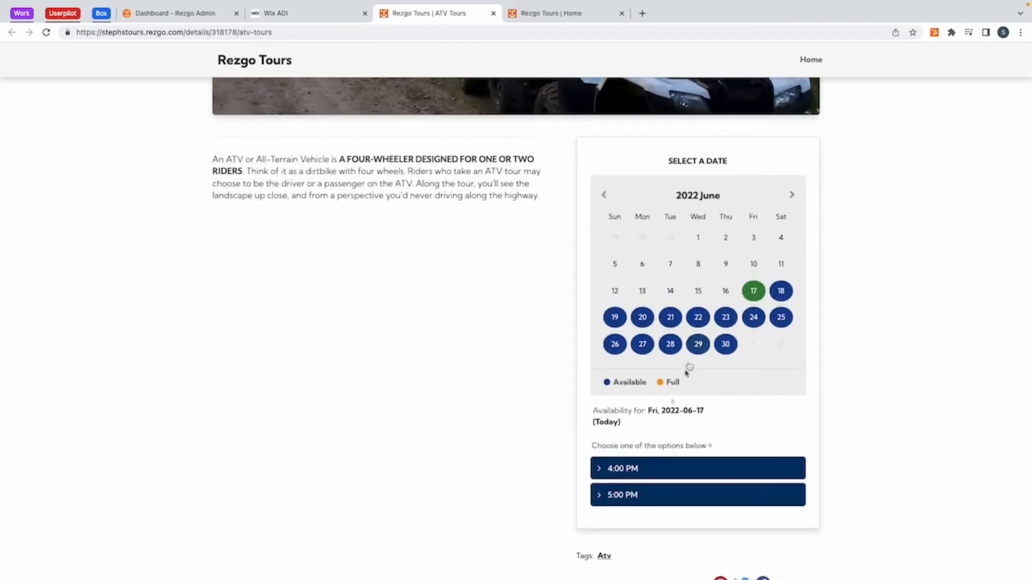
mouse_move(646, 495)
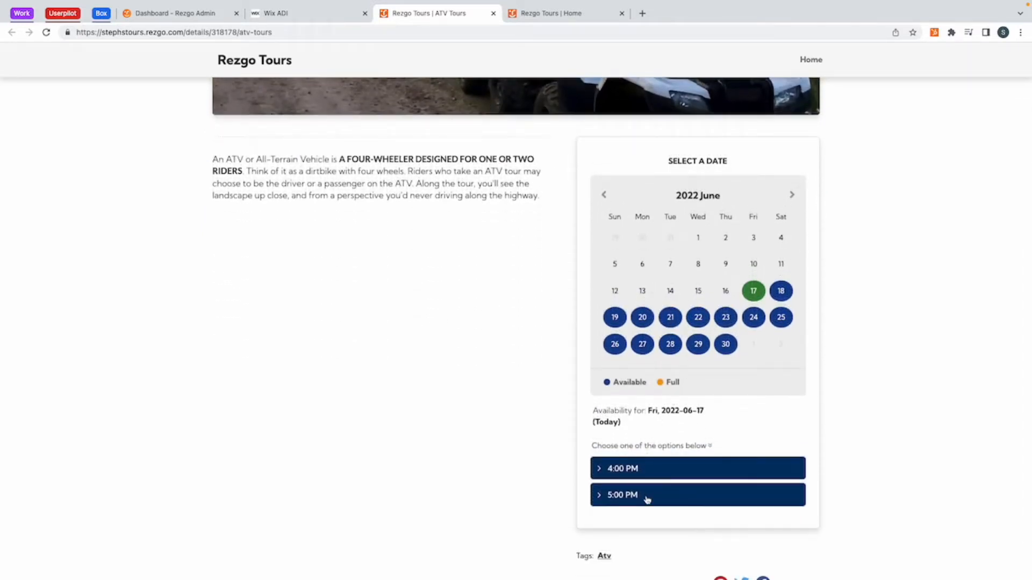
scroll(up, 3)
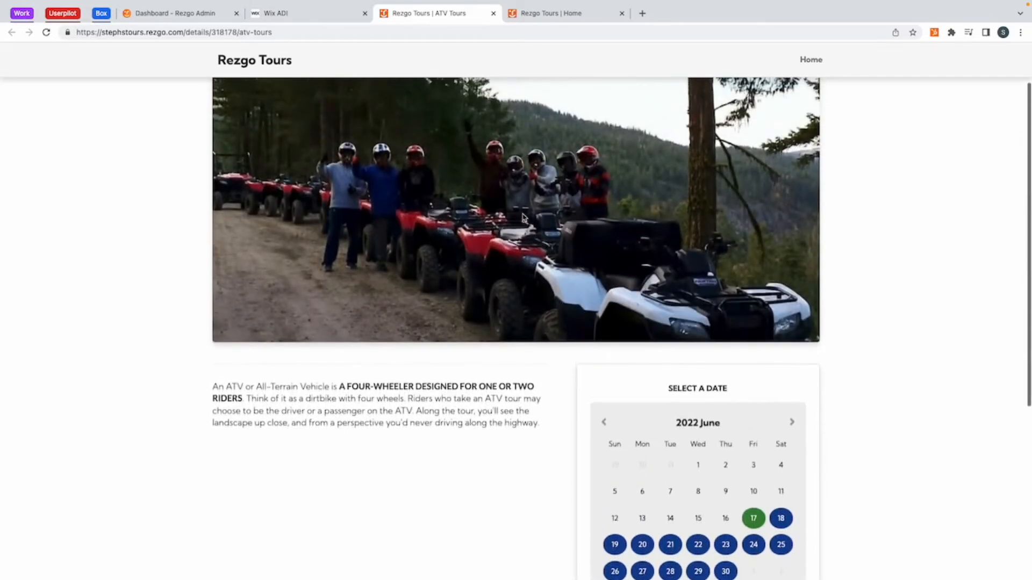
click(178, 13)
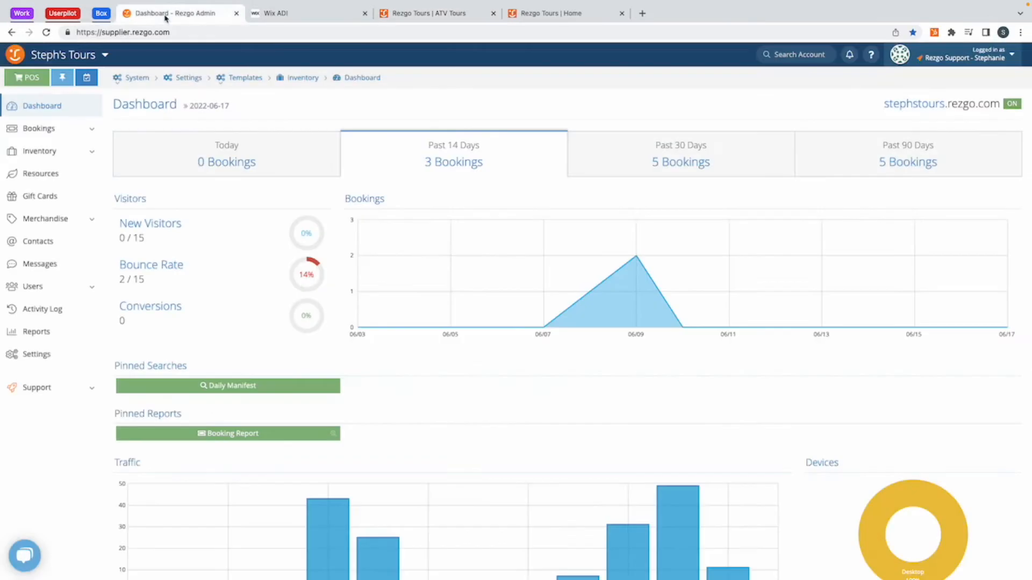
- Open Link To Item for ATV Tours in Inventory and select its full details link
click(38, 150)
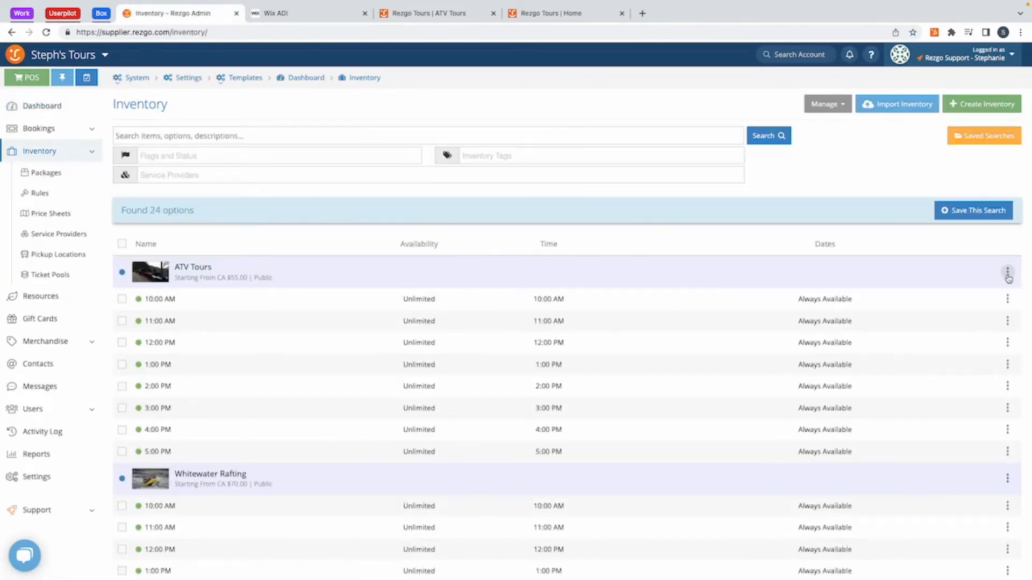
click(1008, 270)
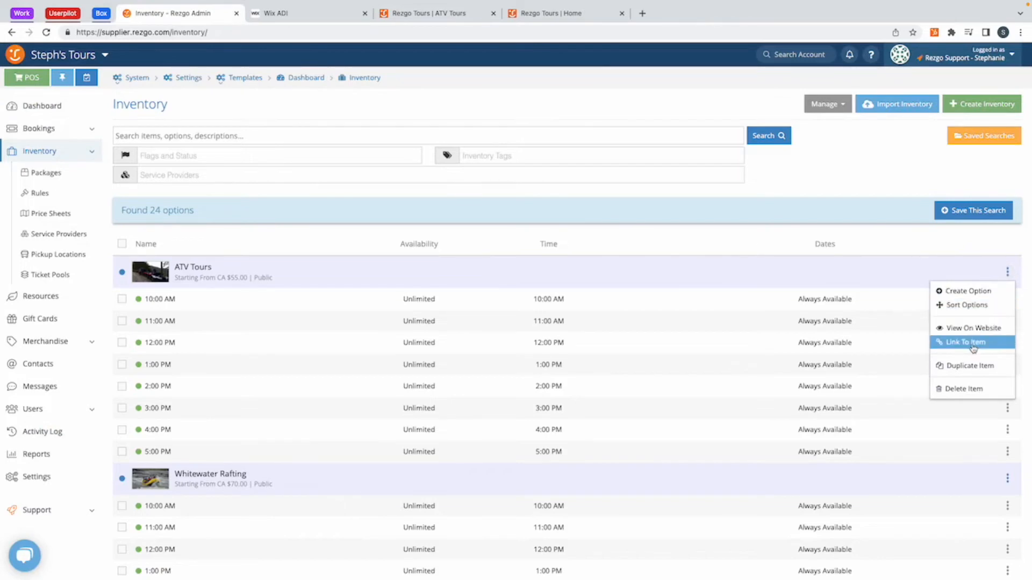
click(962, 341)
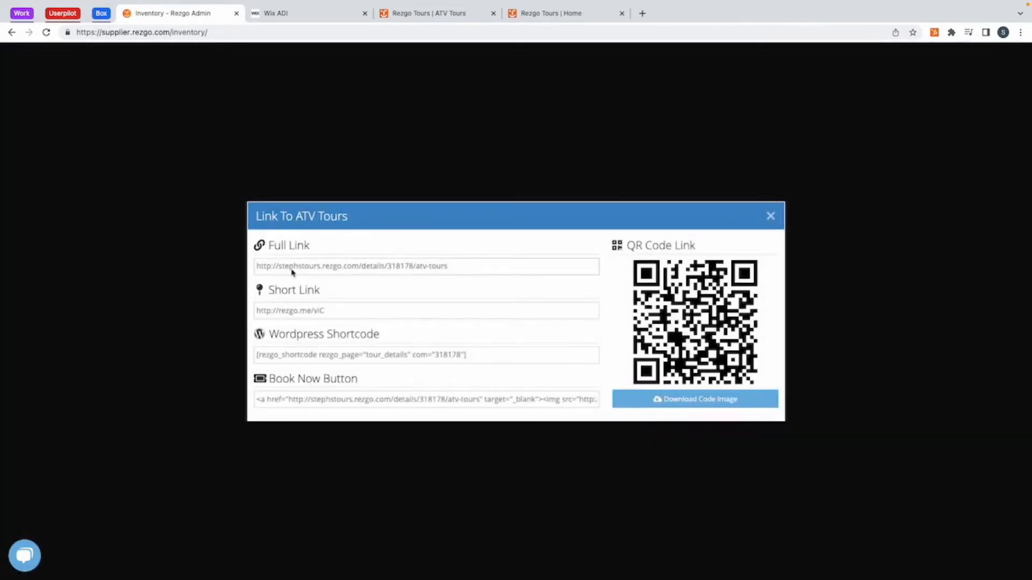
triple_click(289, 310)
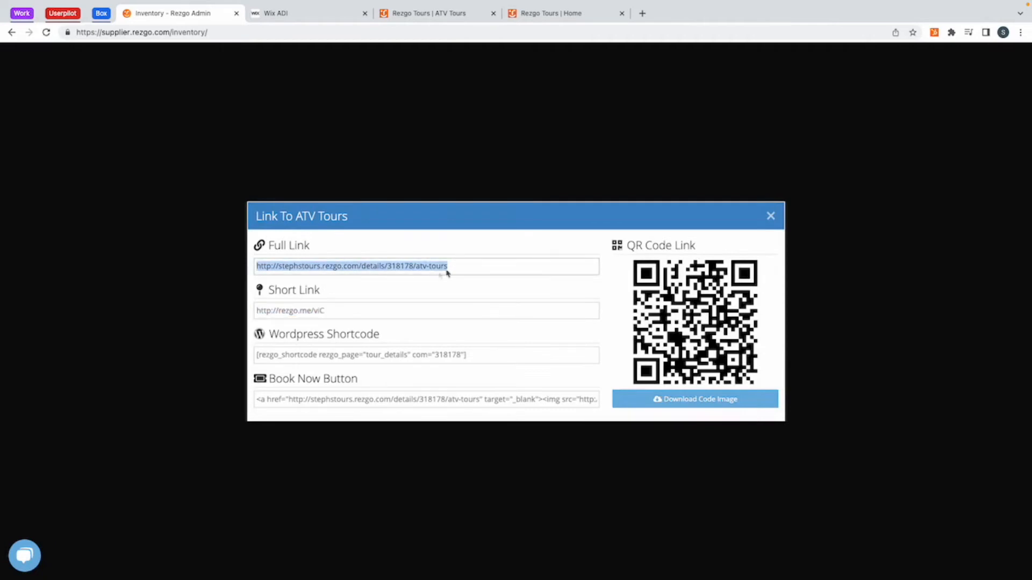
mouse_move(770, 216)
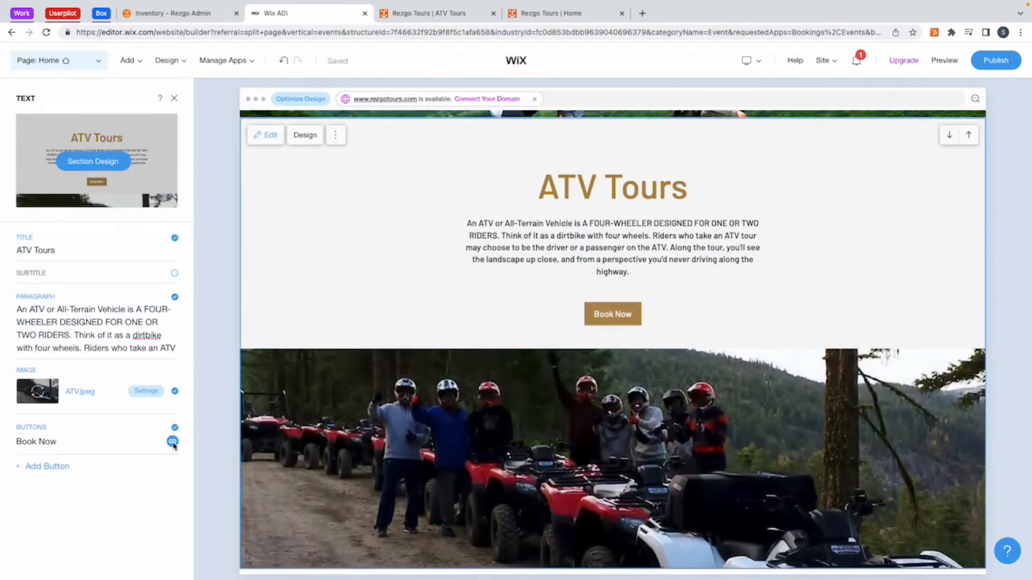
- Set the ATV Tours Book Now button's web address to the Rezgo ATV Tours link
click(172, 442)
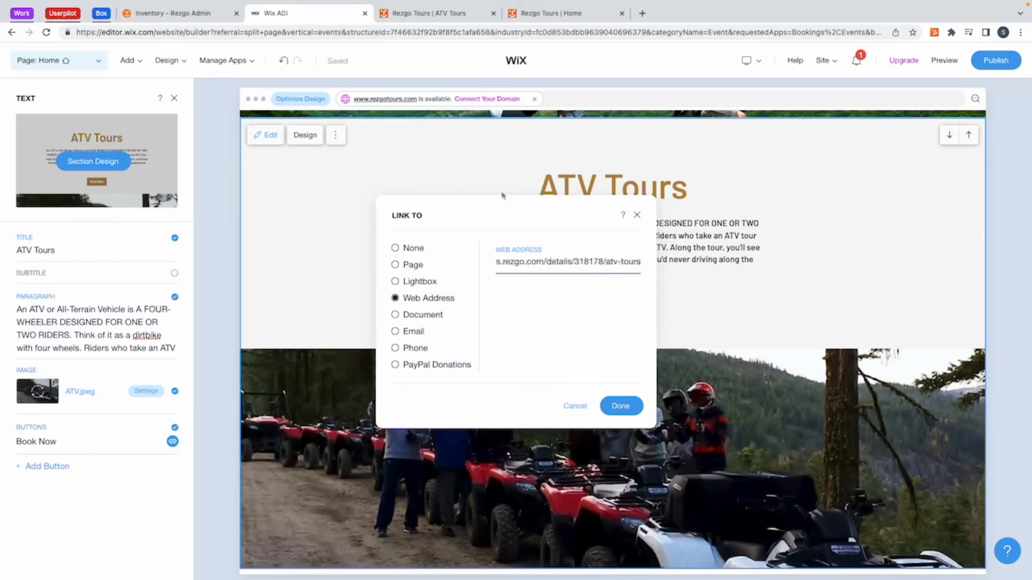
click(175, 13)
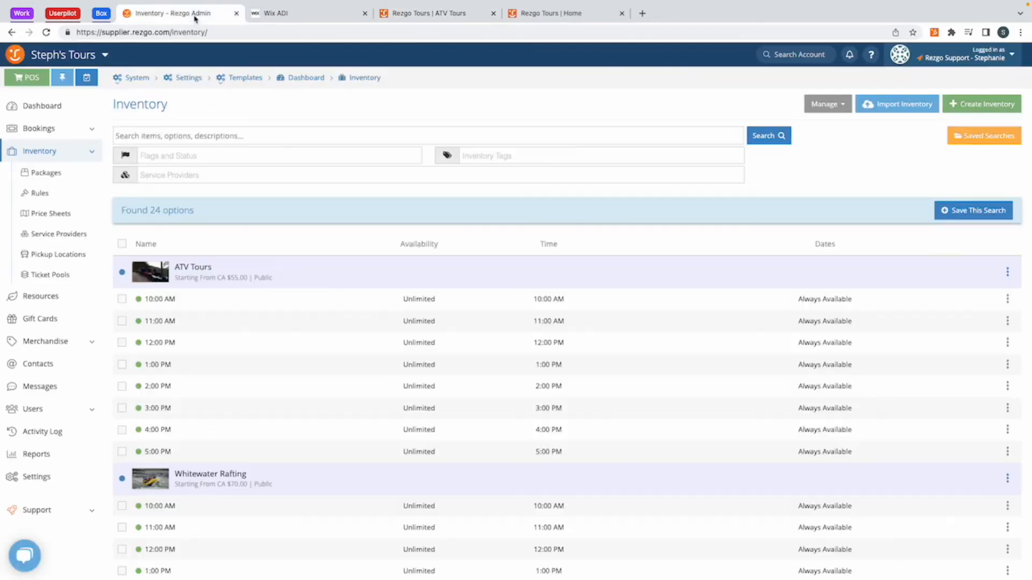
- Reopen the ATV Tours Link To Item dialog, then view the Zipline Tours section in the Wix preview
click(1007, 271)
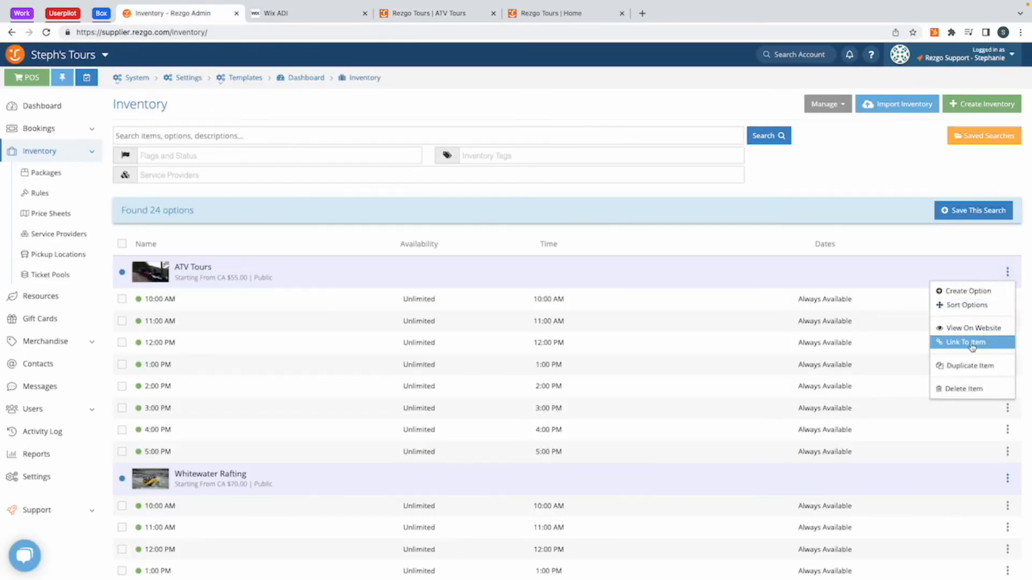
click(964, 342)
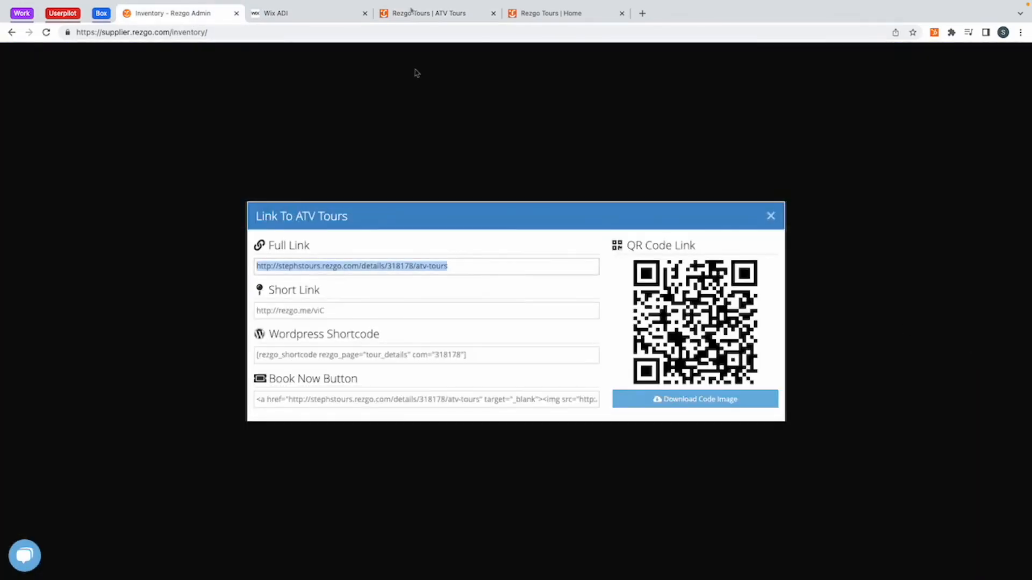
click(276, 13)
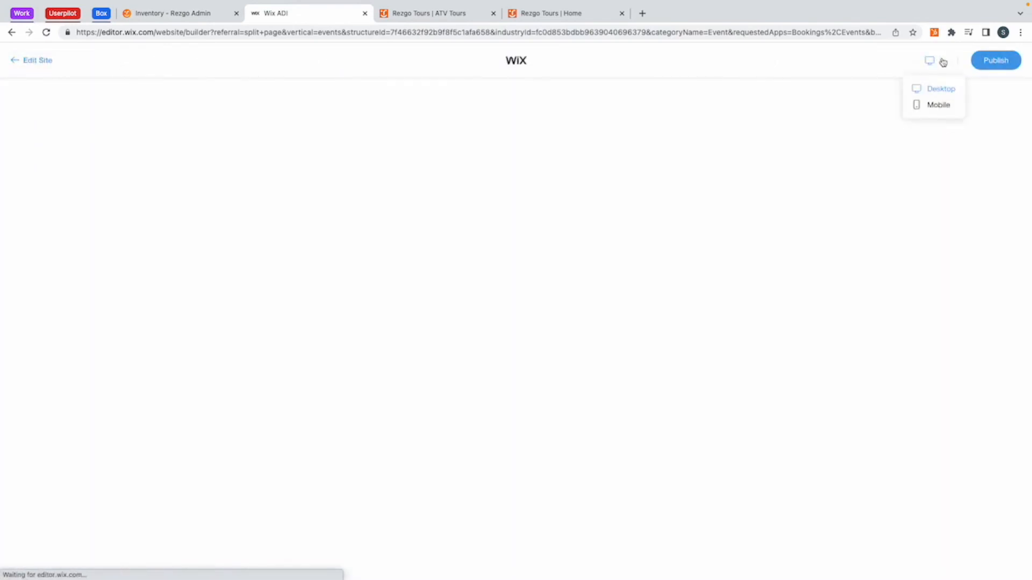
click(941, 89)
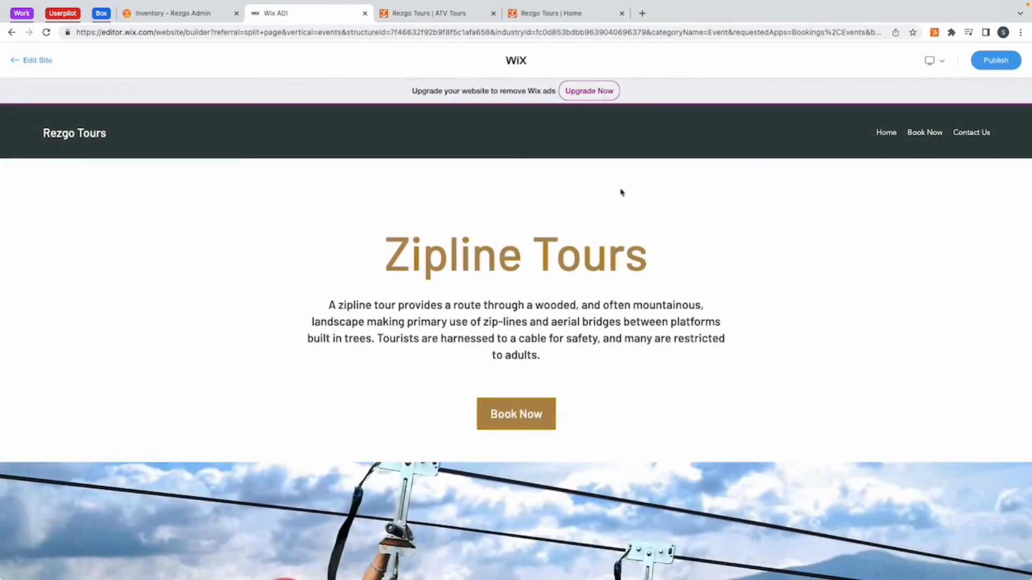